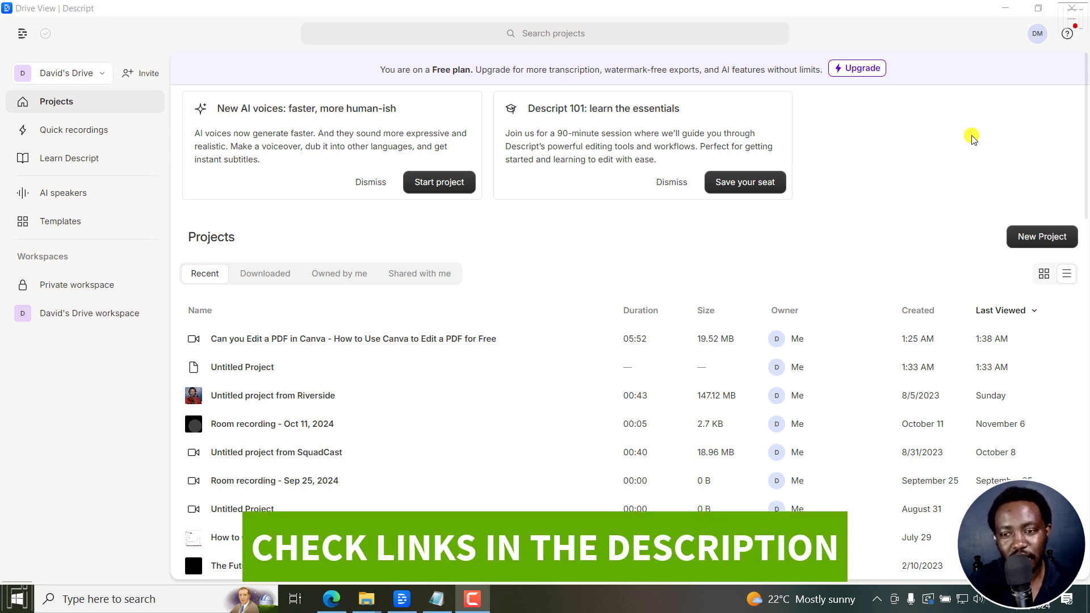
mouse_move(910, 147)
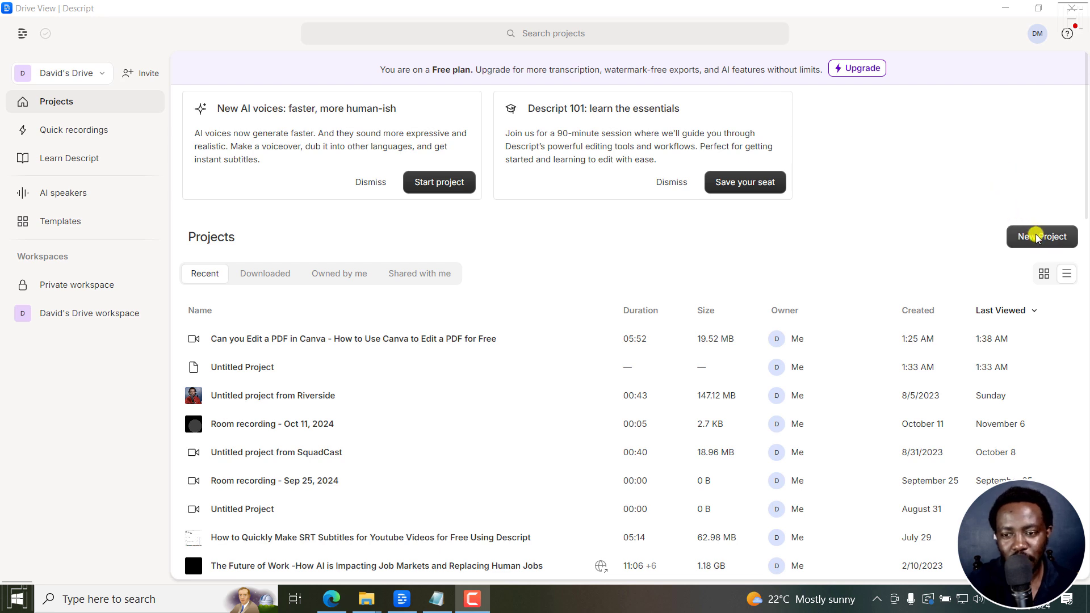
Step: Create a new video project and locate the transcript text file in the tutorial folder
click(1040, 236)
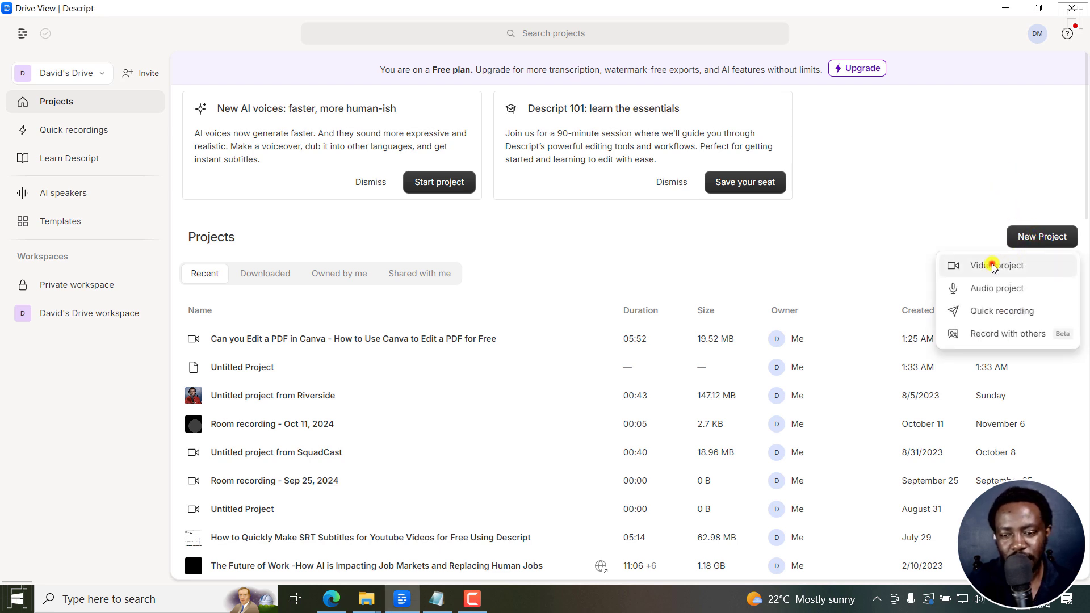
click(996, 265)
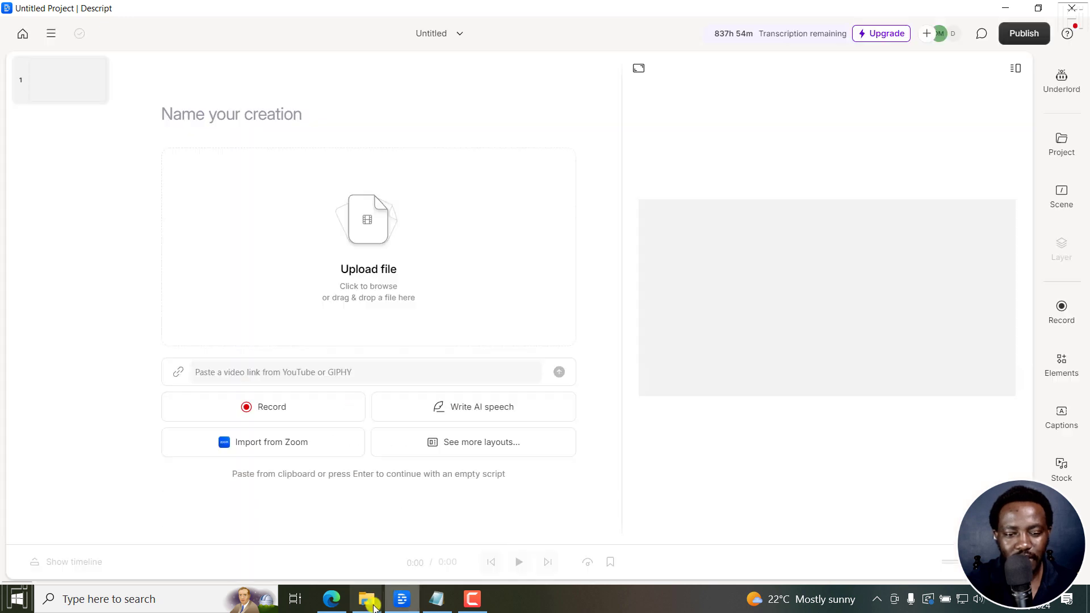
click(366, 598)
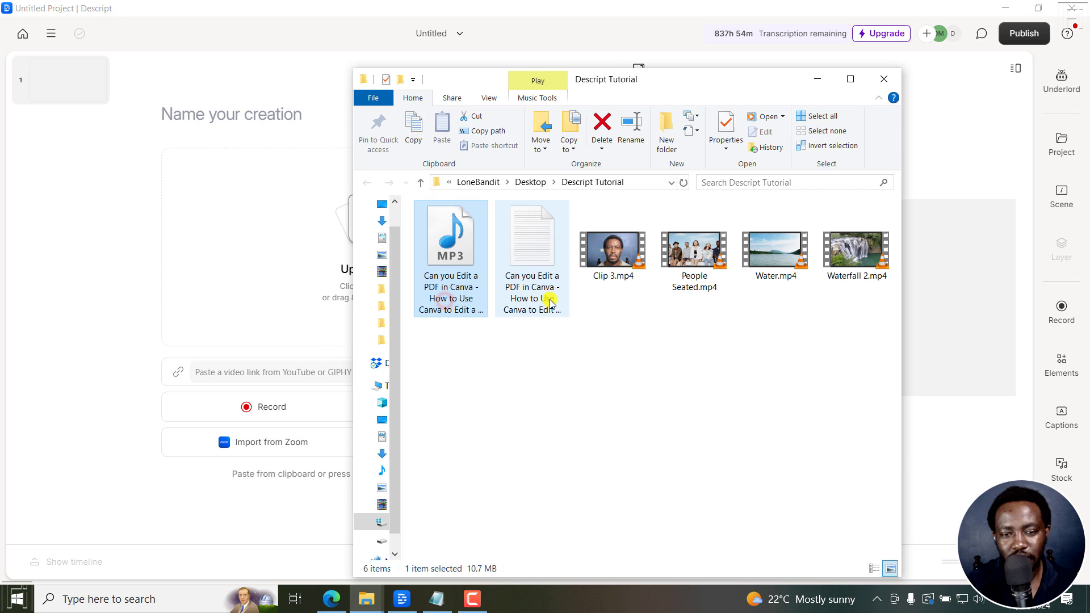
click(531, 236)
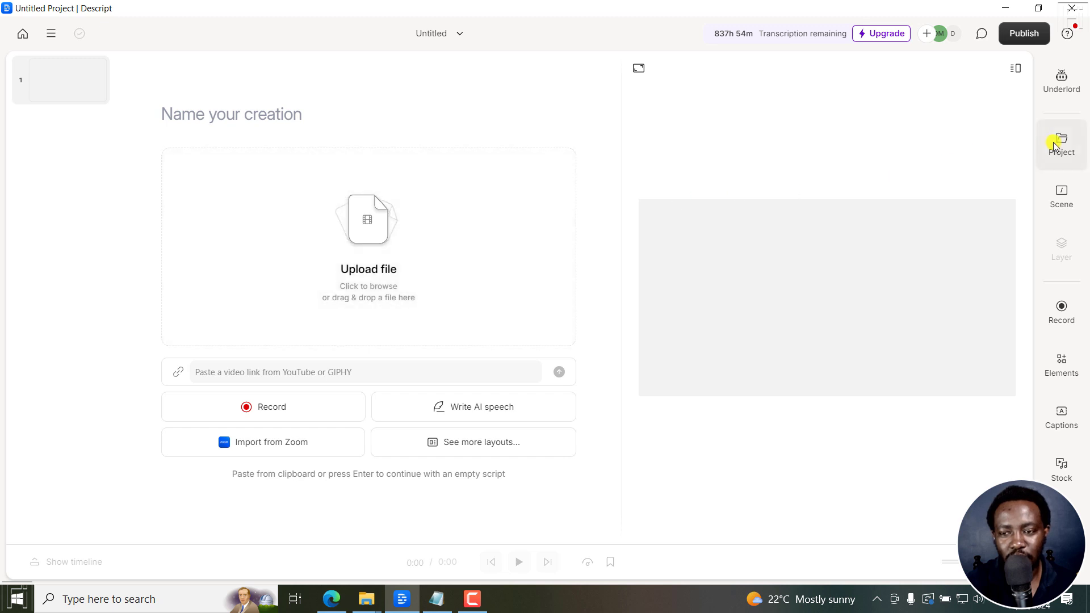
Step: Show the new project's files panel ready for the MP3 upload
click(1060, 143)
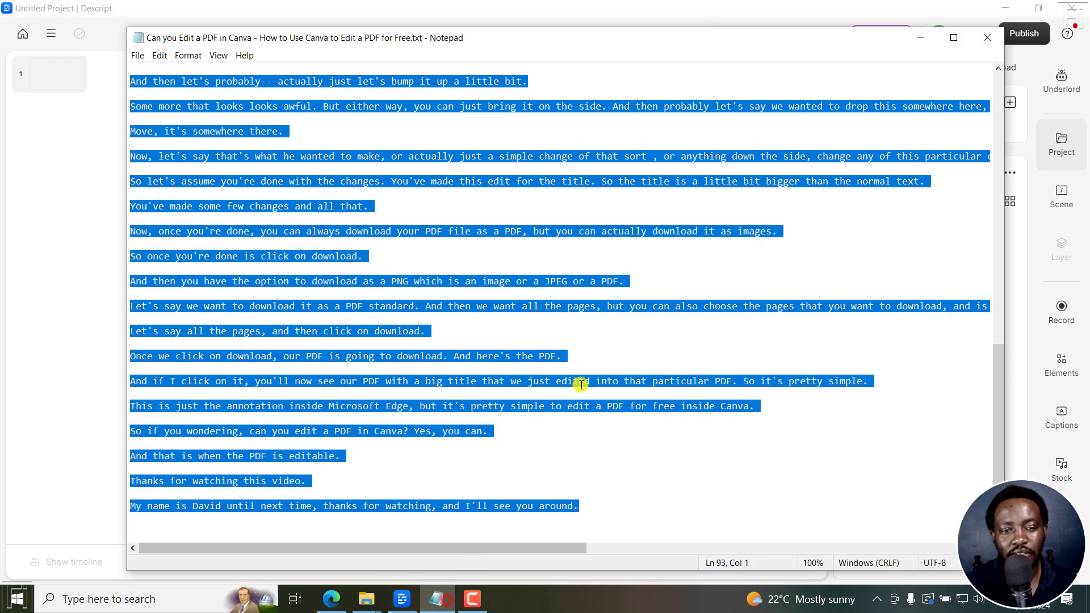
mouse_move(974, 348)
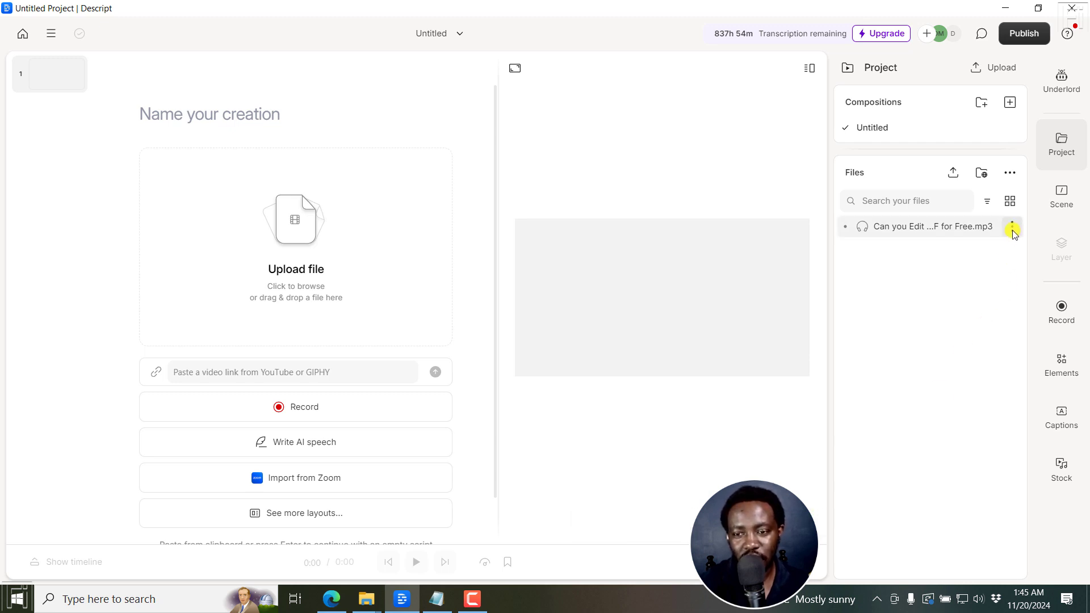
Step: Import a transcript for the Canva tutorial MP3 and review the pasted text
click(1011, 227)
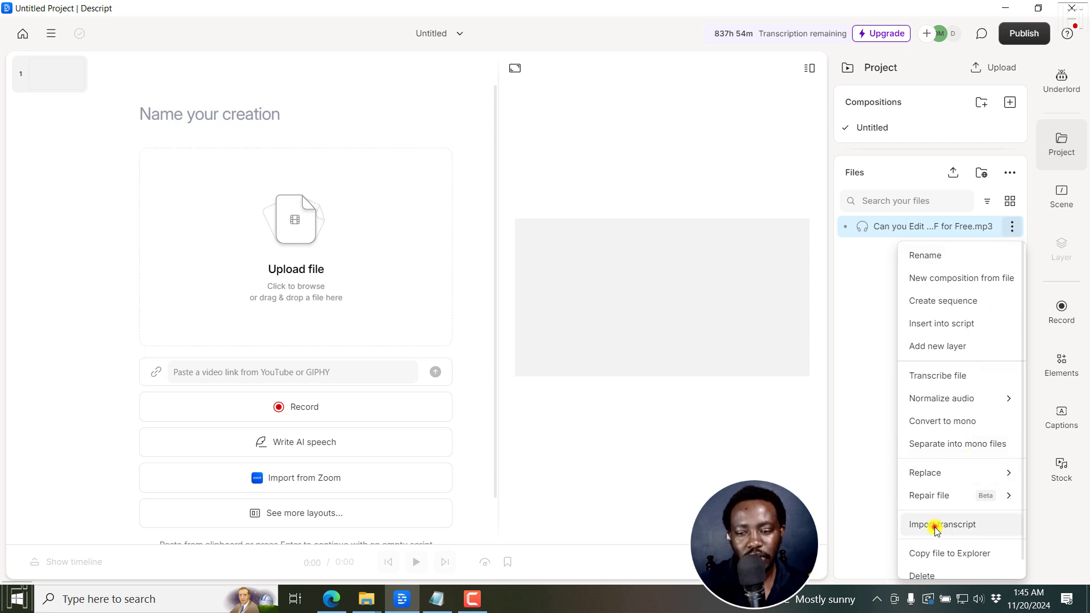
click(943, 525)
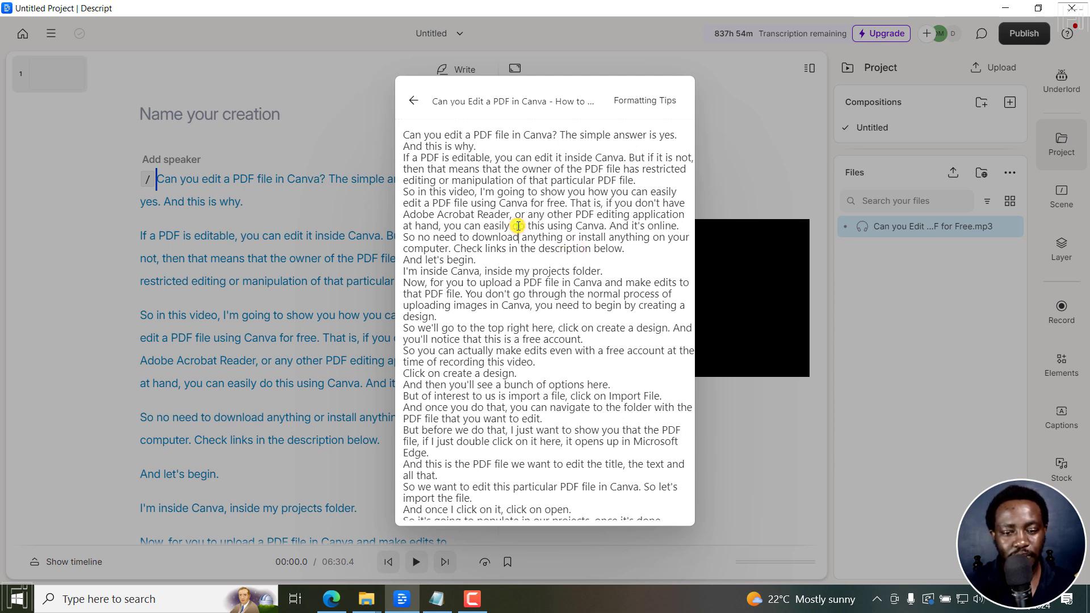
scroll(down, 3)
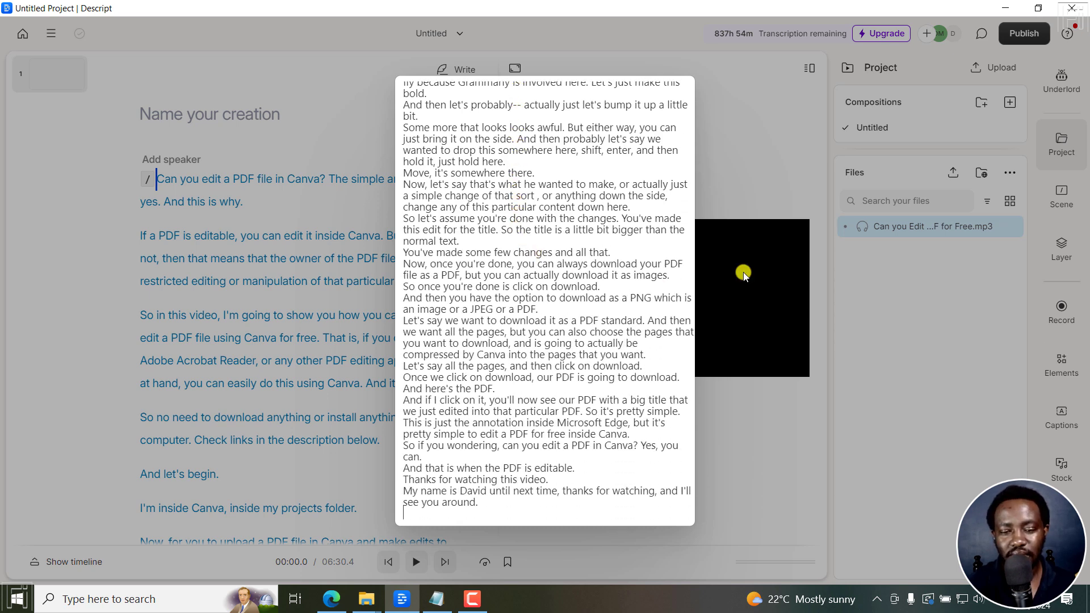
mouse_move(599, 399)
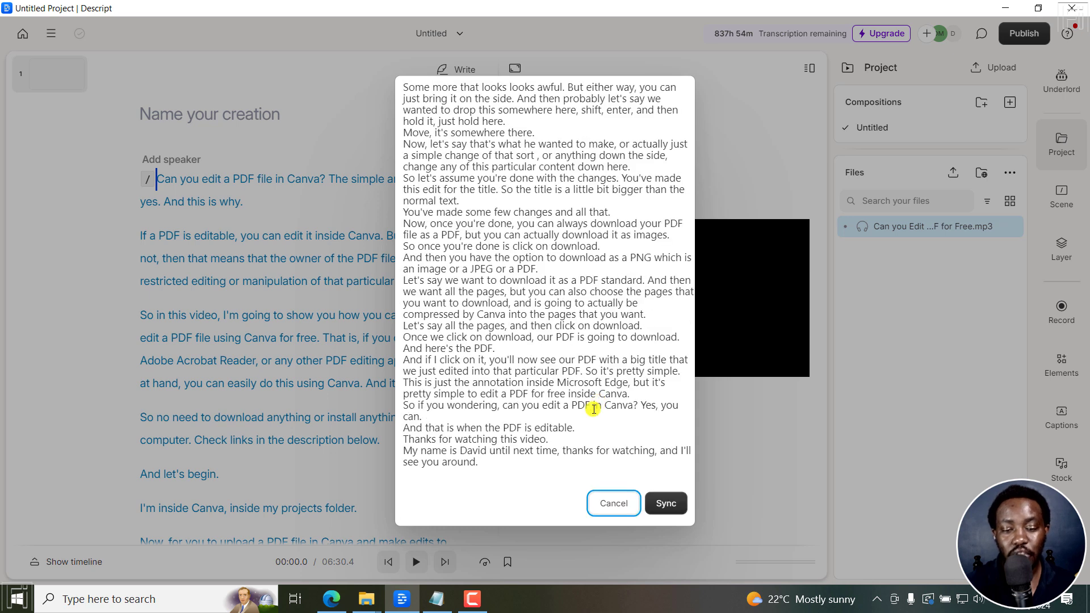
mouse_move(645, 433)
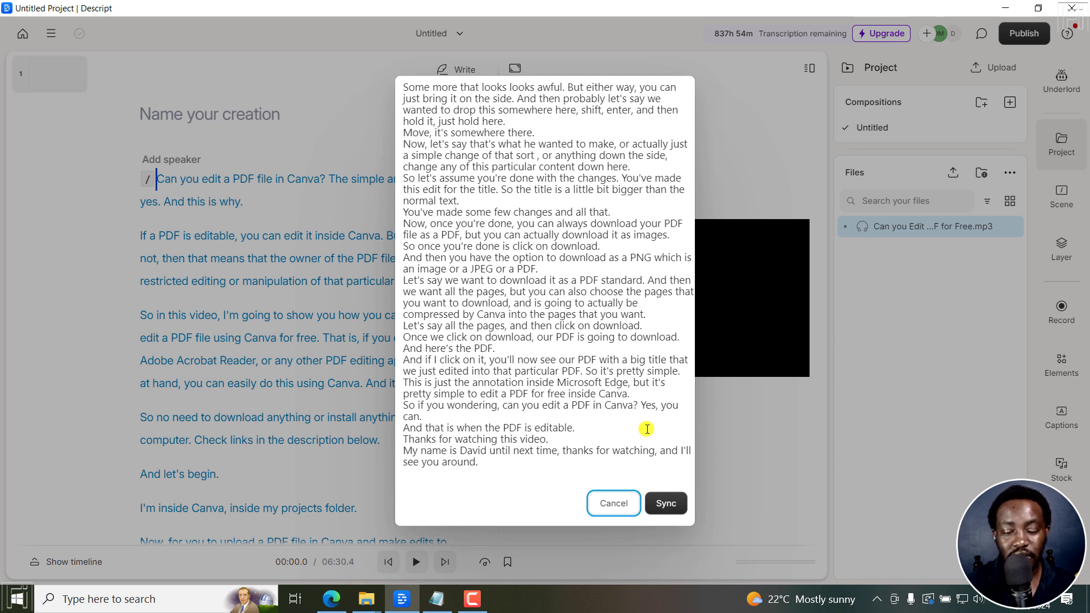
mouse_move(651, 360)
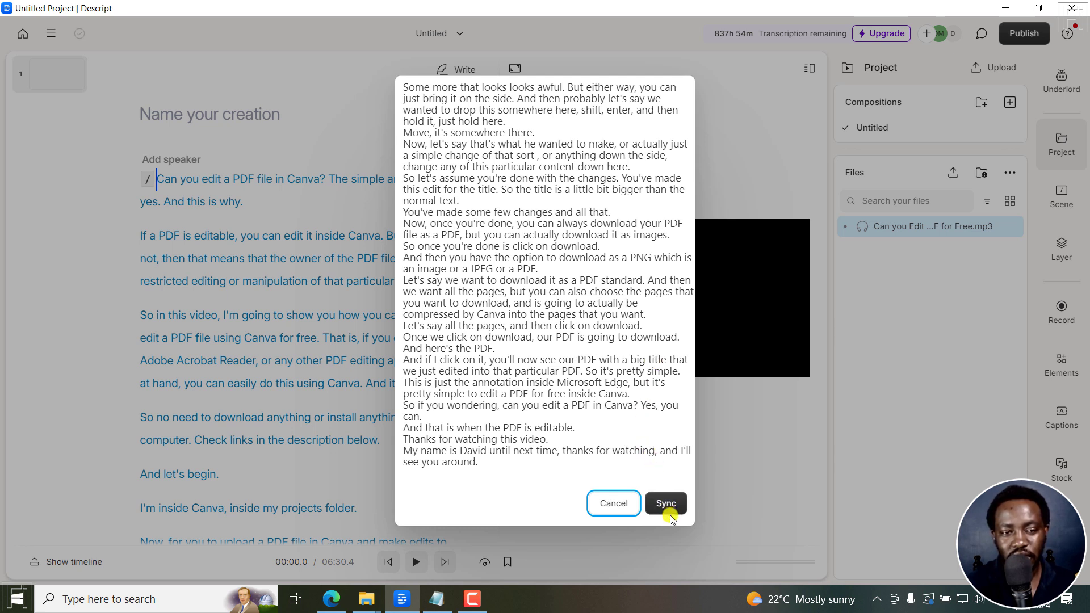
mouse_move(295, 269)
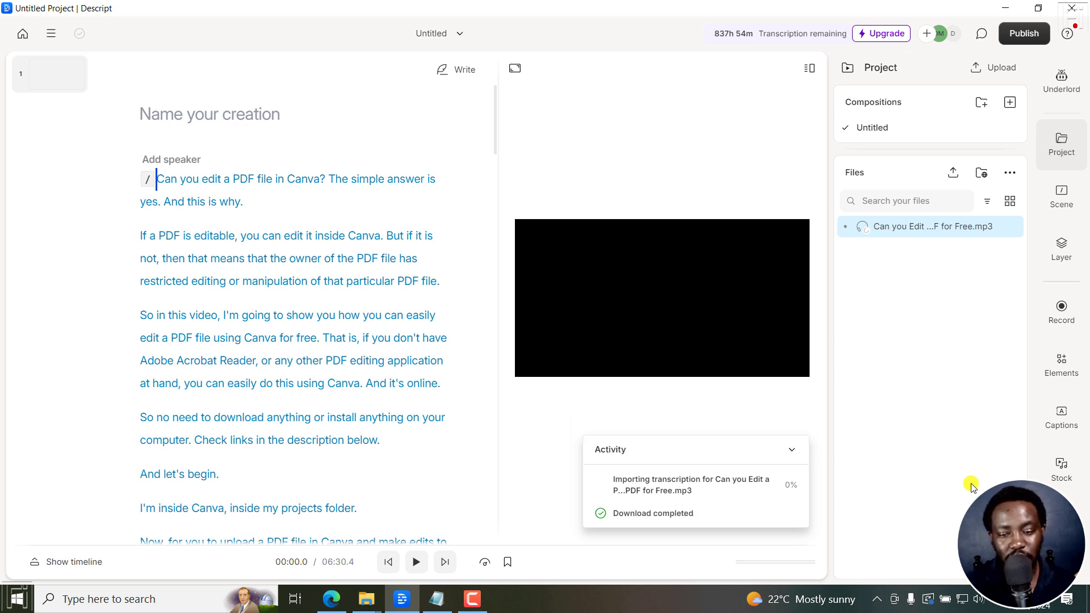
mouse_move(667, 523)
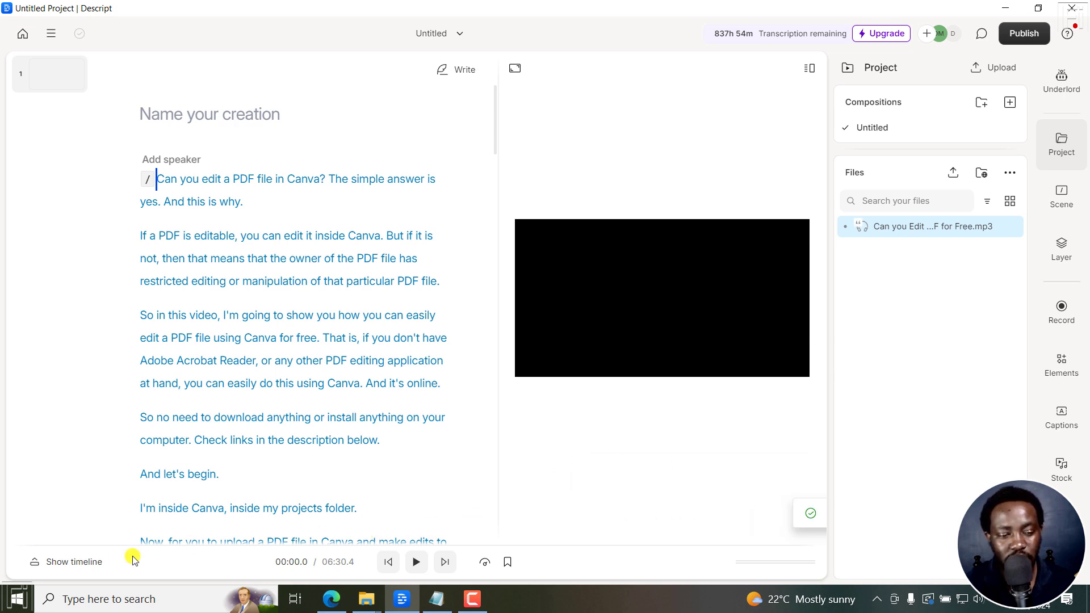
Step: Insert the MP3 into the script, play it with the transcript and pause at 'answer' near 00:03.7
click(67, 562)
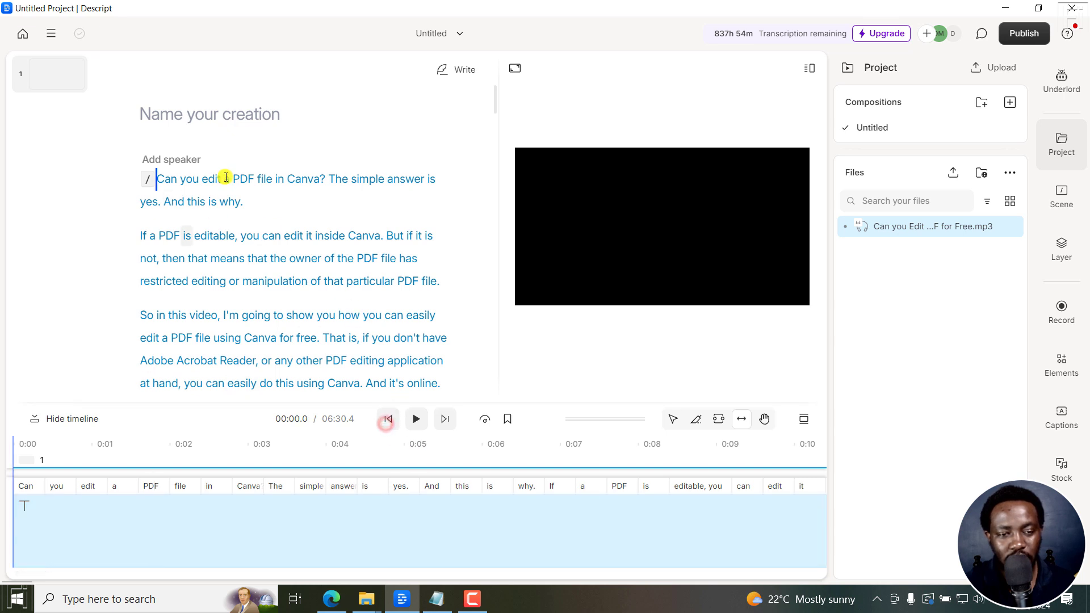
click(1011, 227)
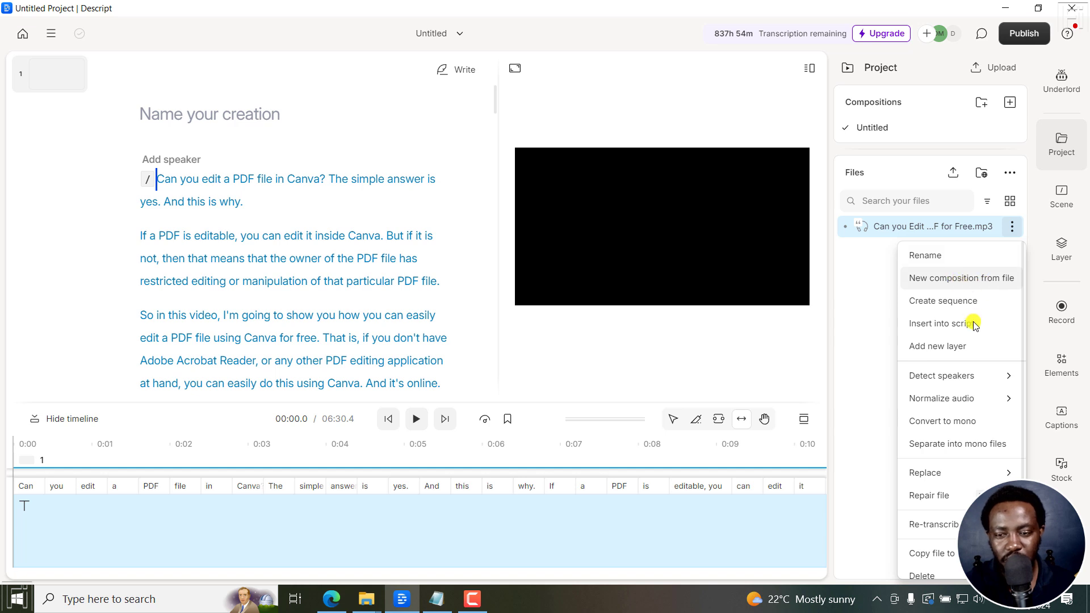
mouse_move(942, 323)
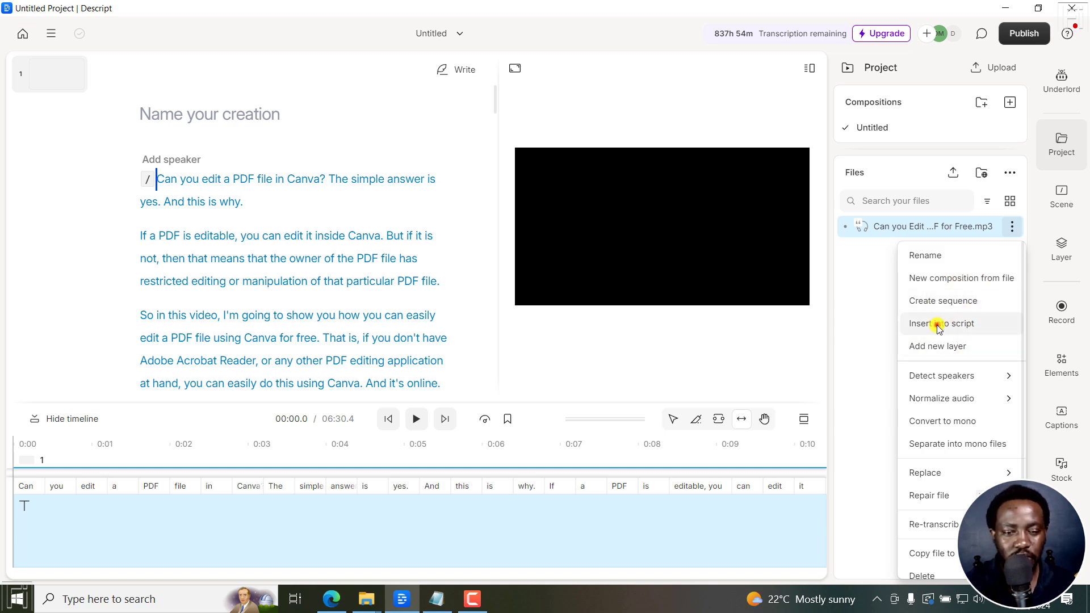
click(943, 324)
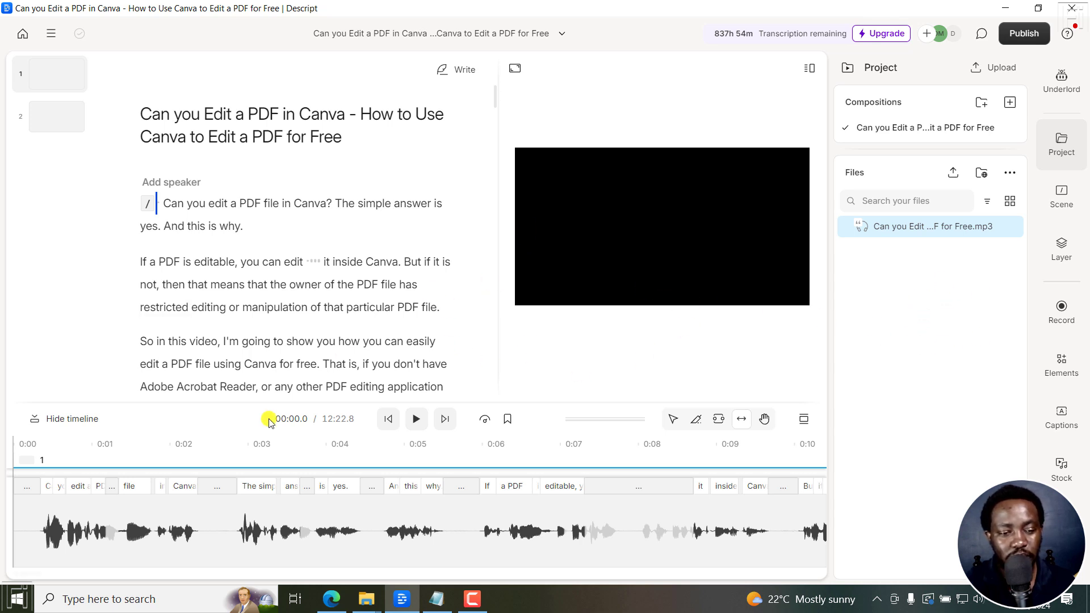
click(415, 419)
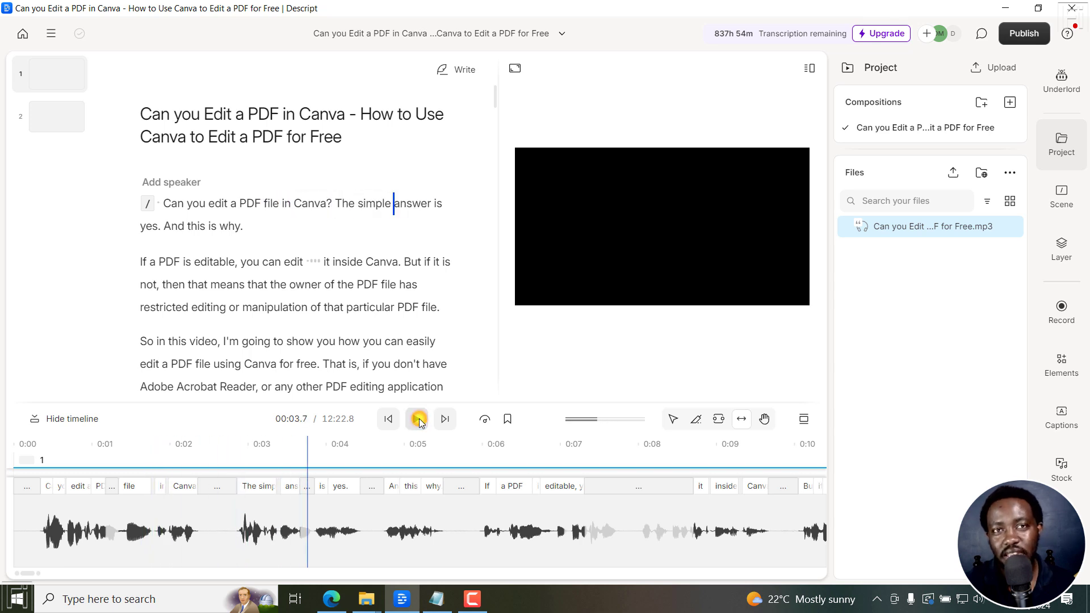
click(416, 419)
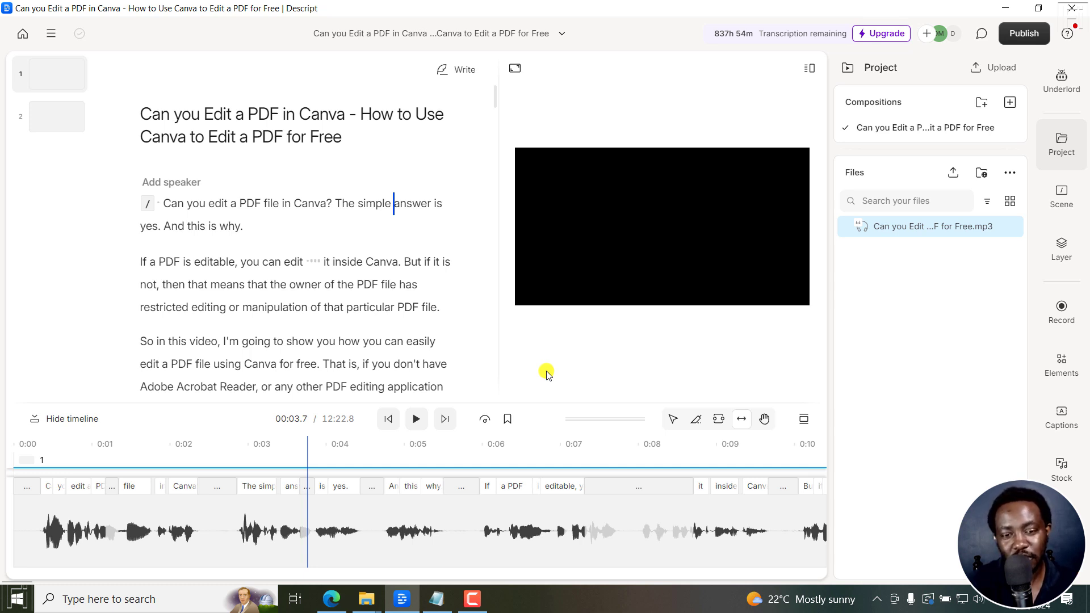
mouse_move(606, 366)
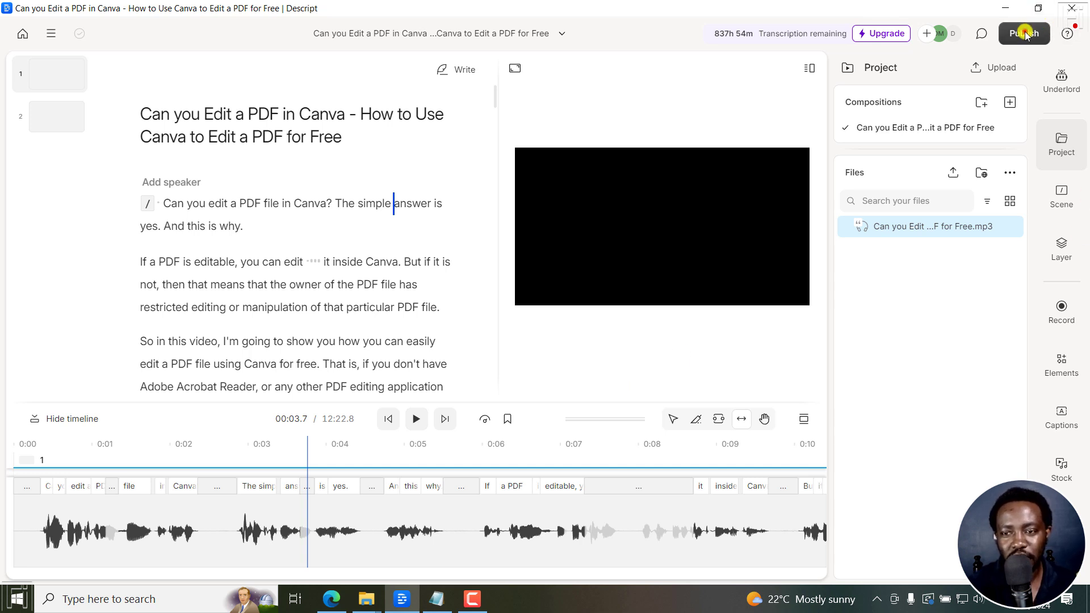
Step: Choose a Subtitles export in SubRip (.srt) format with Show speakers switched off
click(1022, 33)
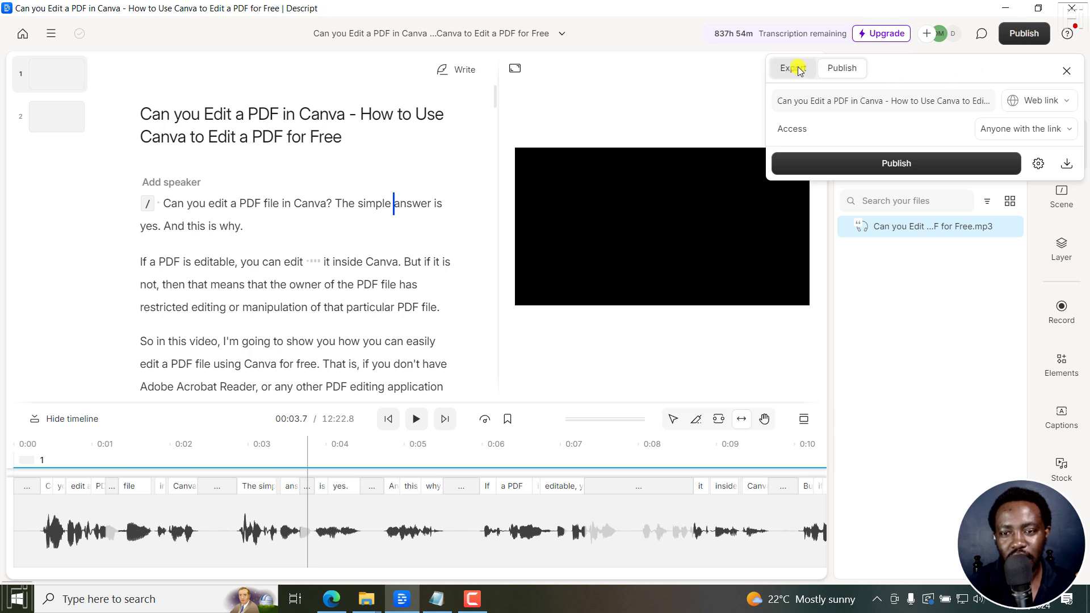
click(792, 68)
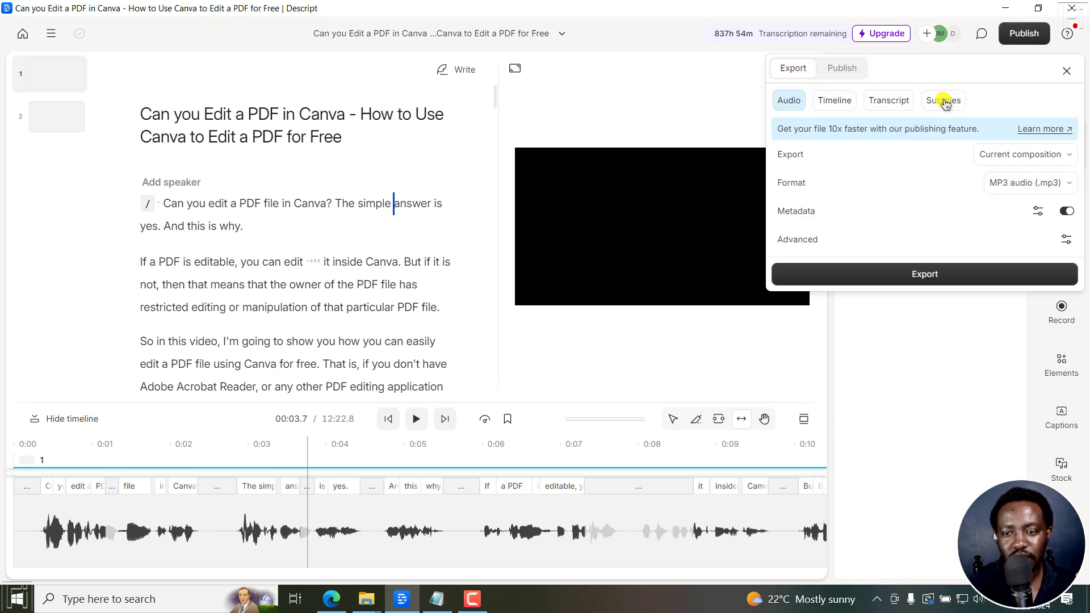
click(943, 99)
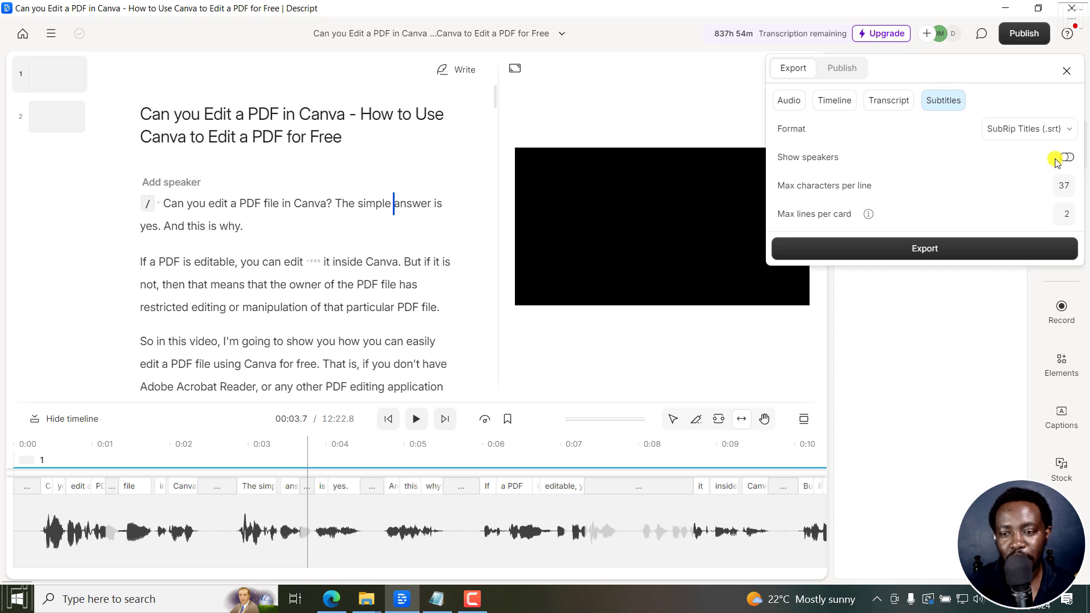
click(1066, 157)
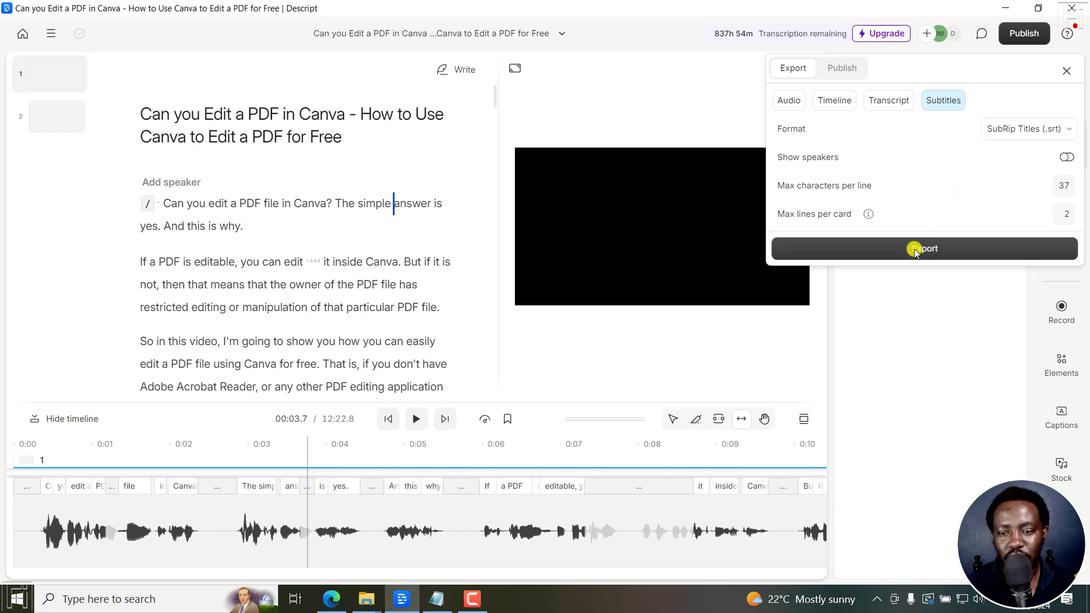
Step: Export the subtitles as .srt and .vtt files to Descript Tutorial and show the folder
click(924, 249)
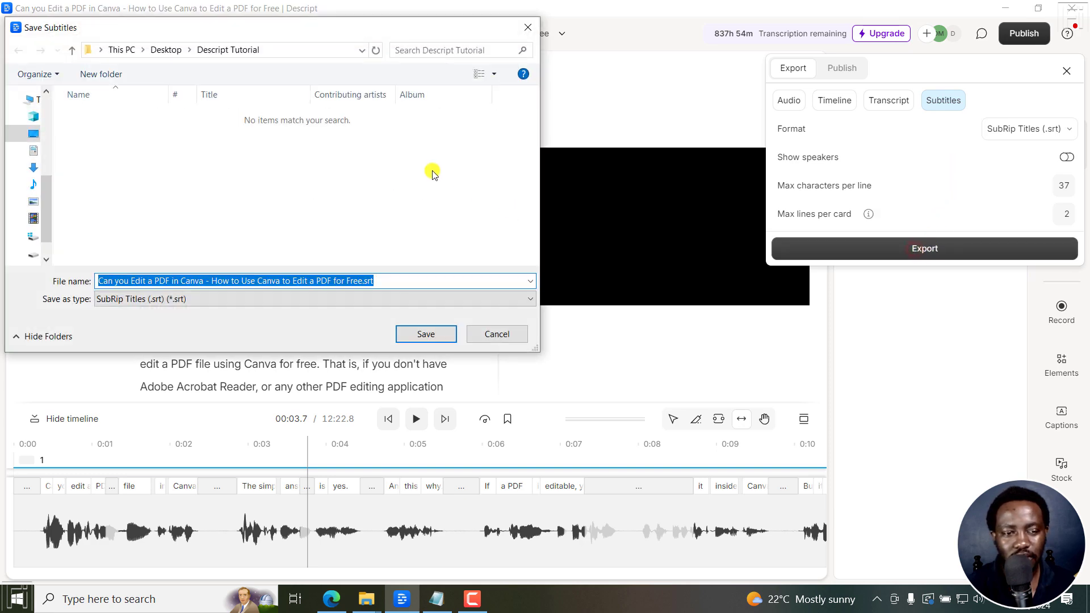
mouse_move(400, 253)
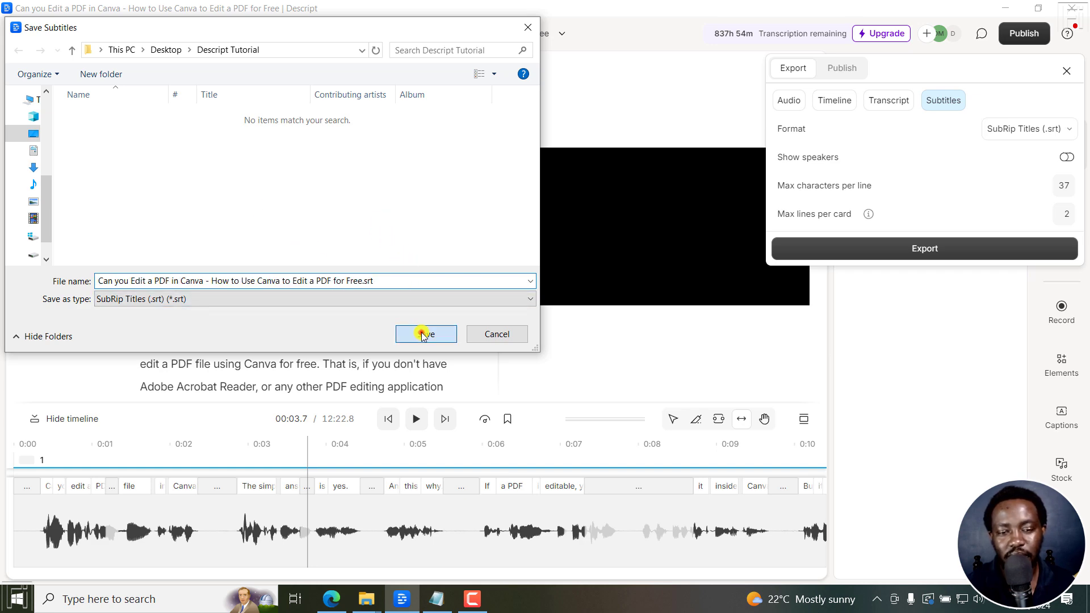
click(425, 334)
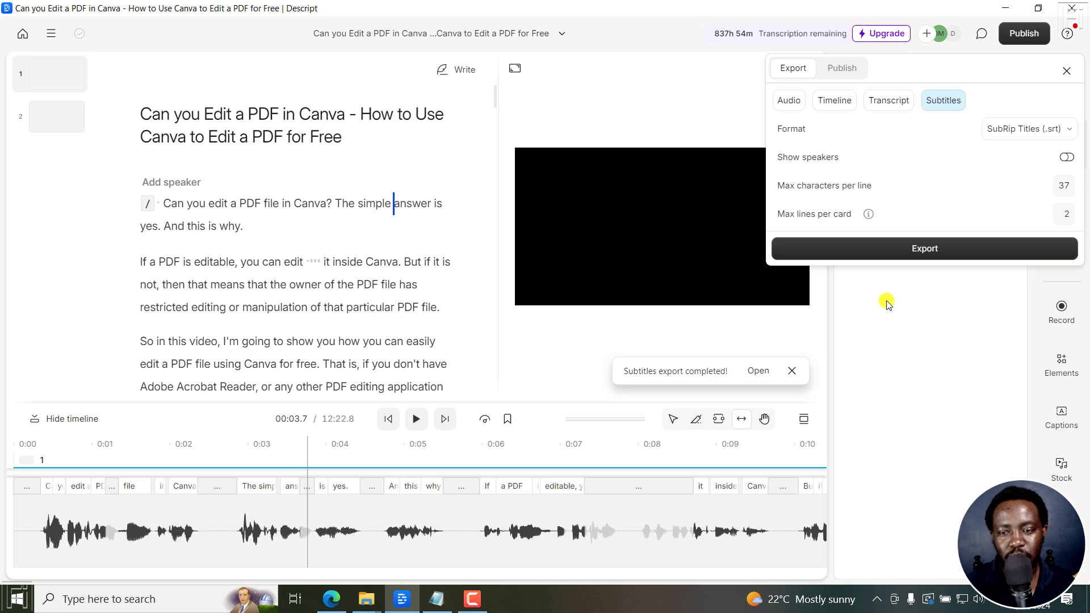
click(1028, 129)
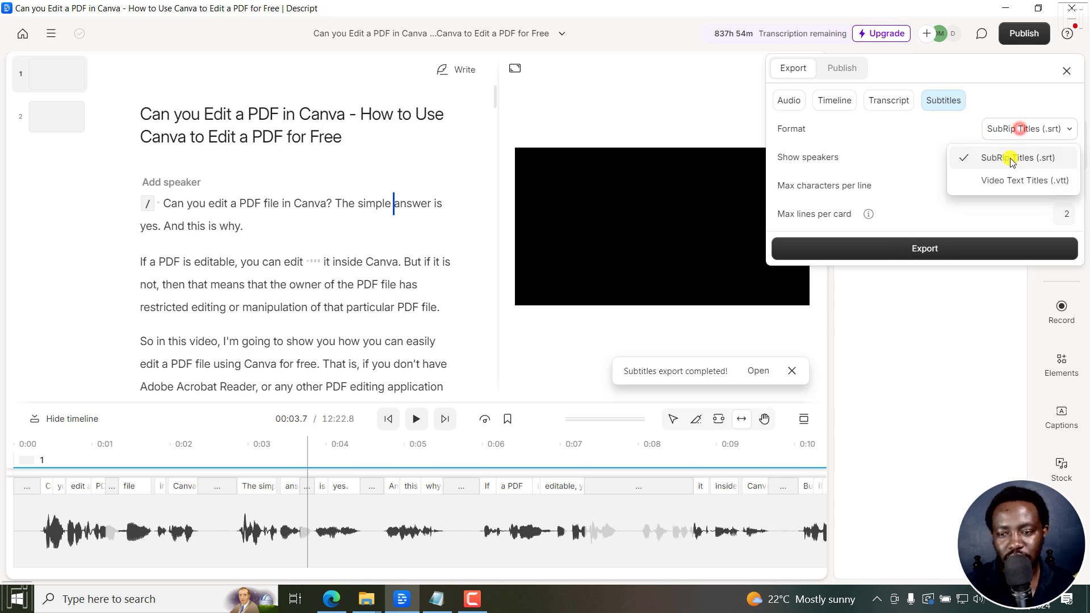
click(1012, 181)
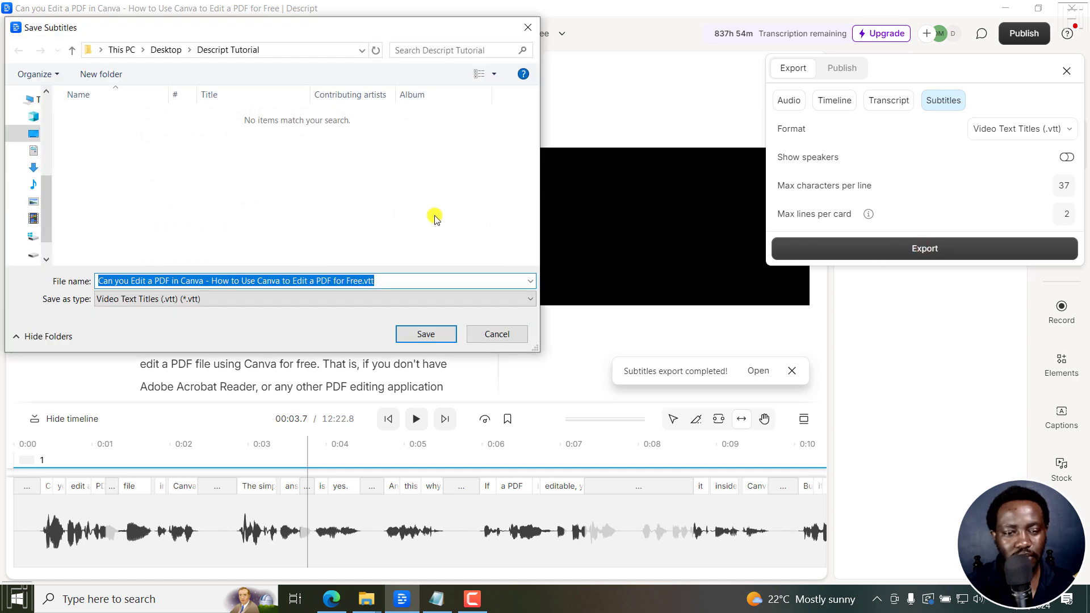
click(424, 333)
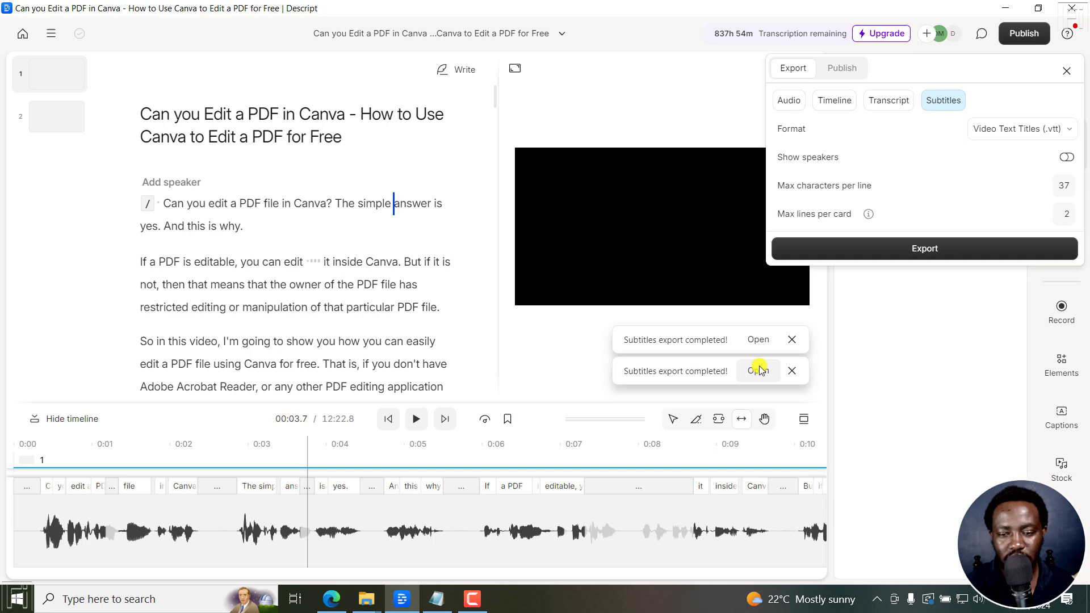
click(757, 370)
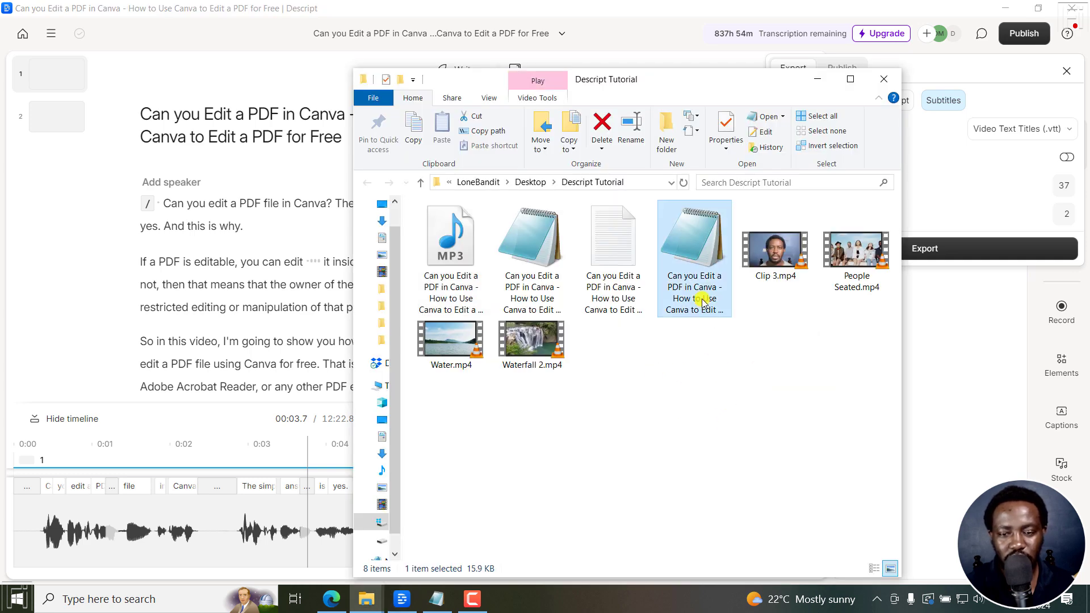
mouse_move(689, 280)
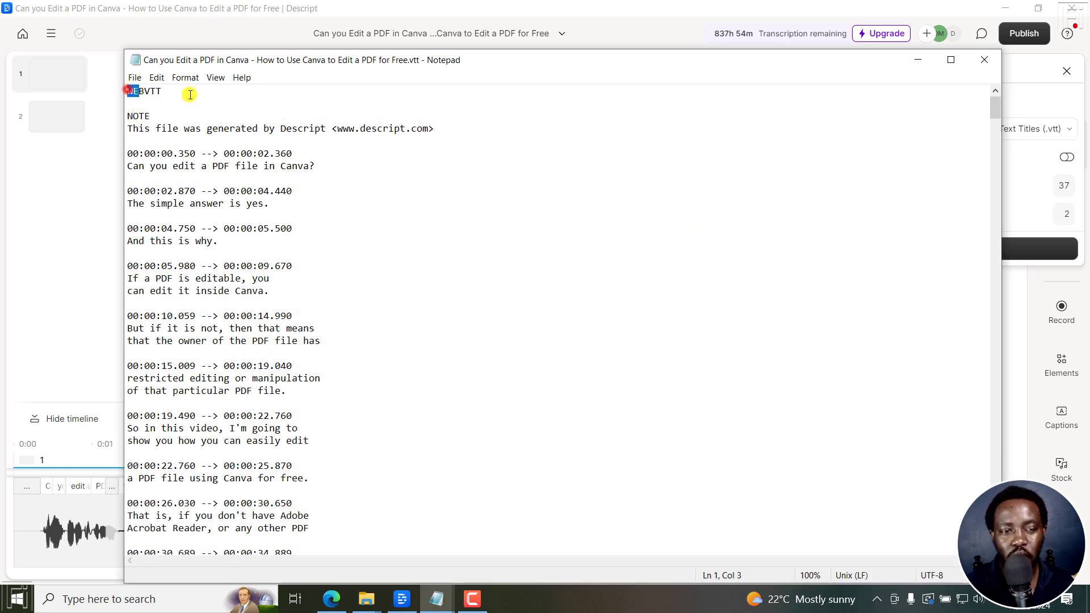
Step: Remove the Descript-generated NOTE lines from the VTT file and review the timed captions
drag(128, 116, 238, 128)
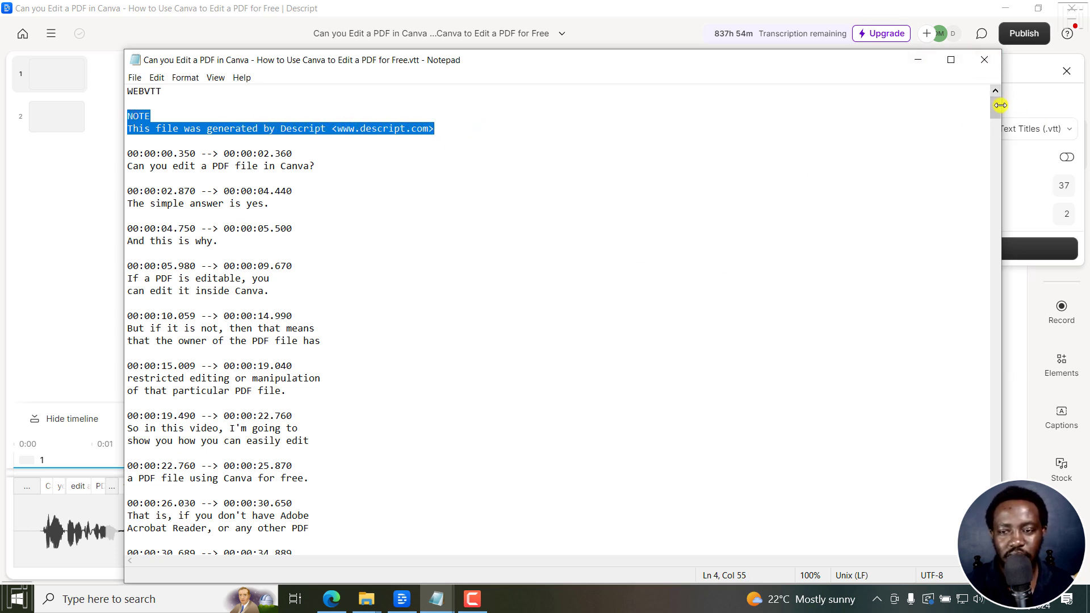
mouse_move(634, 157)
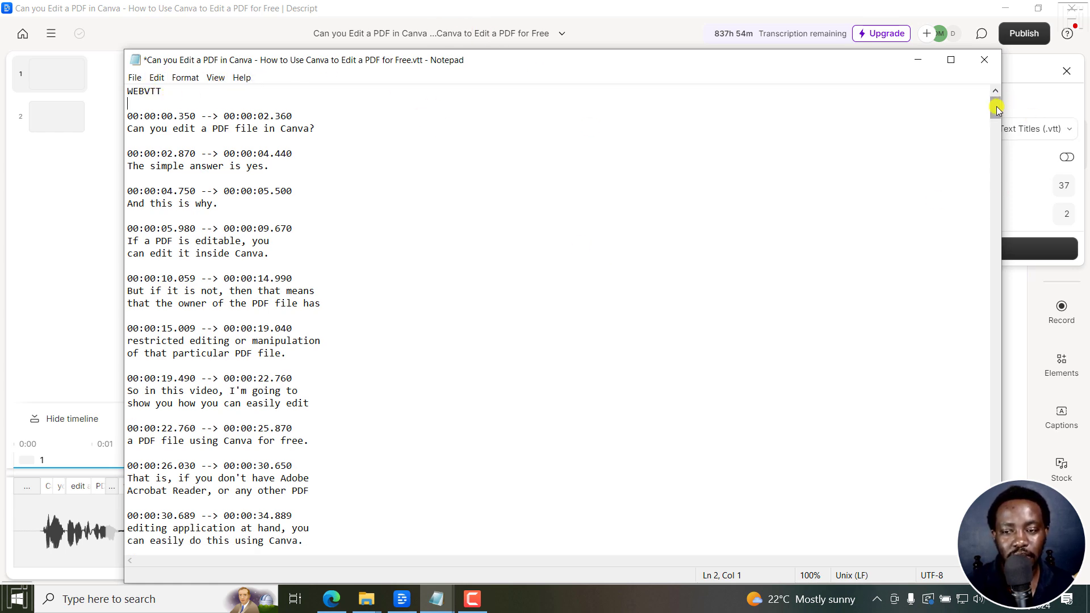
scroll(down, 3)
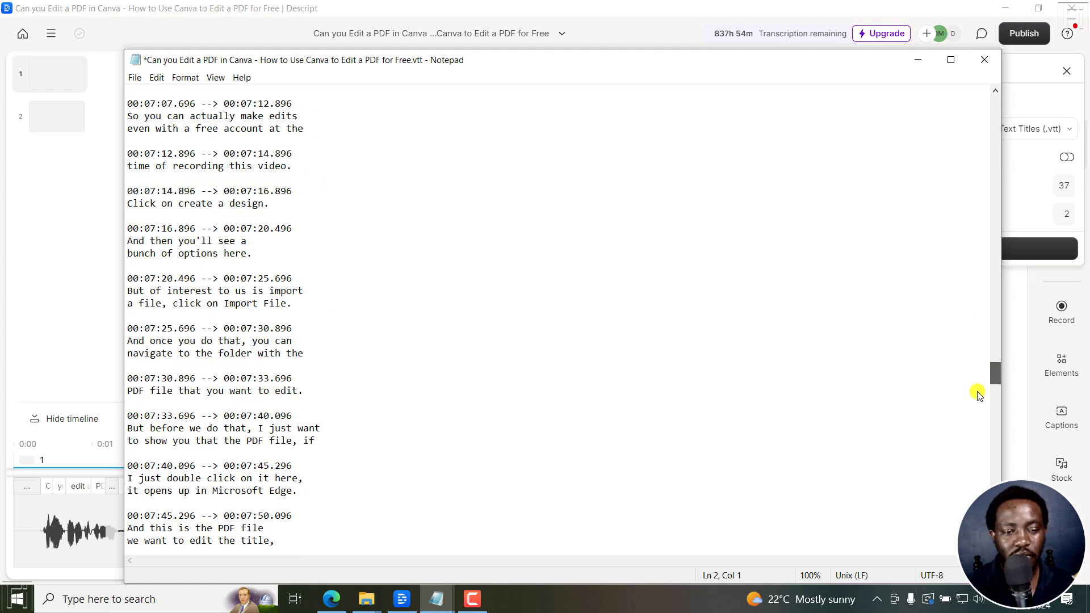